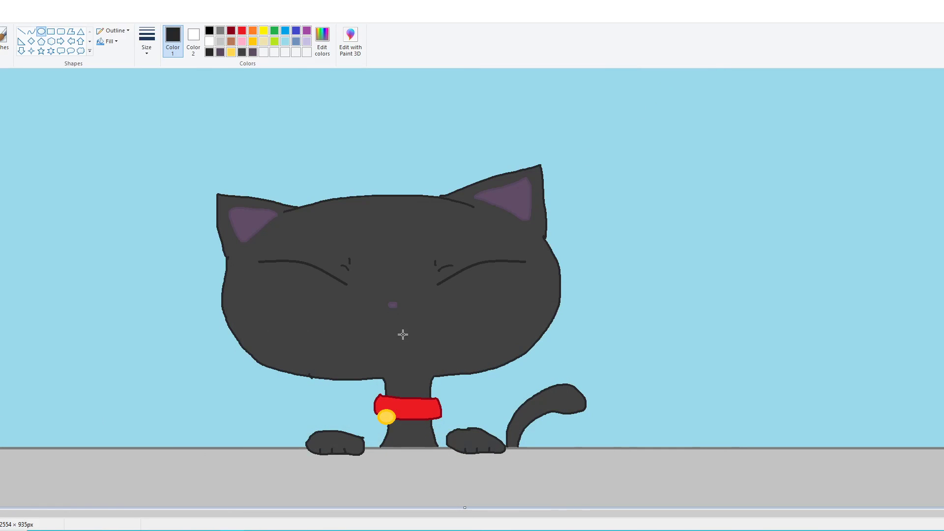
- Draw a thin flat black oval mouth just below the cat's nose
drag(392, 330, 410, 331)
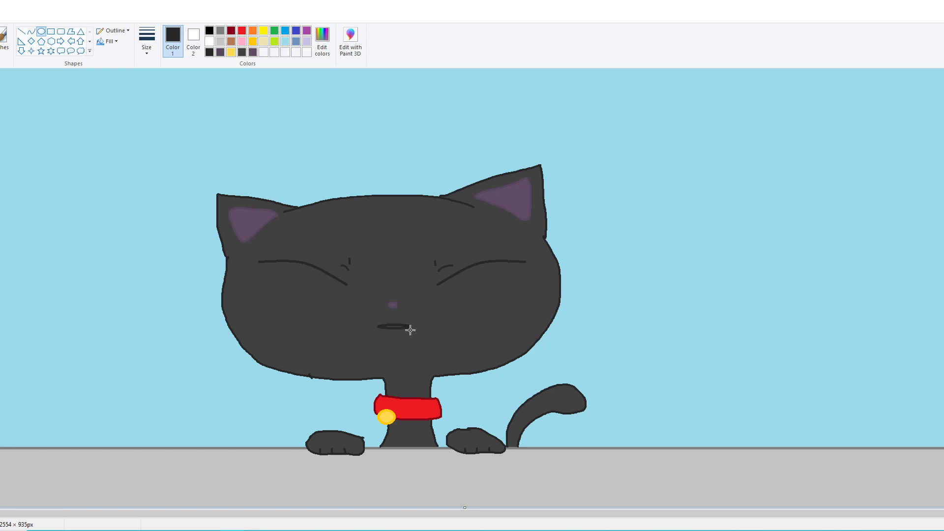
drag(392, 330, 392, 354)
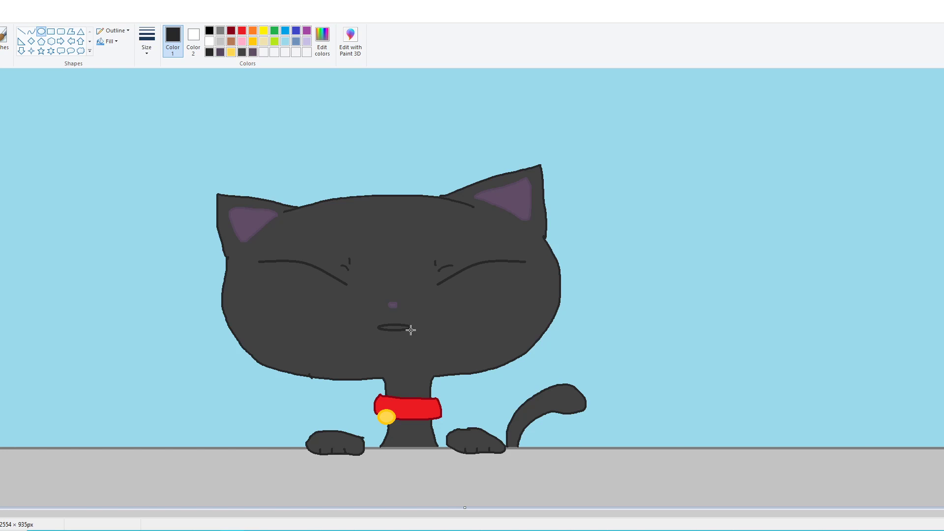
- Redraw the mouth as a small oval, then as a round open circle below the nose
drag(385, 330, 409, 337)
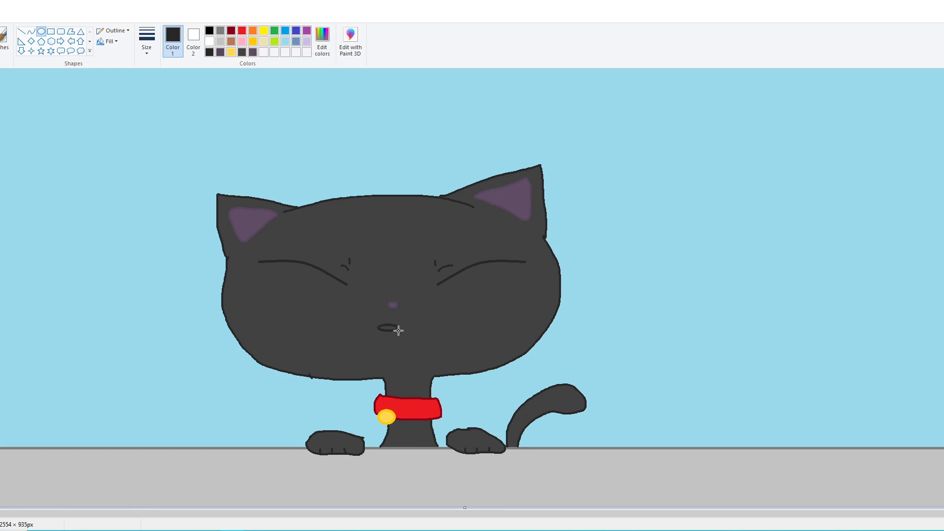
mouse_move(391, 338)
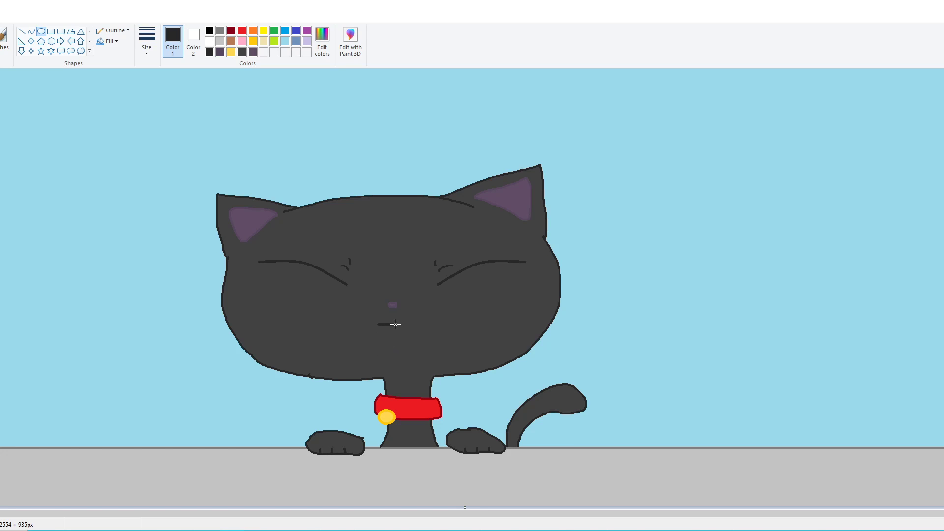
drag(394, 322, 409, 355)
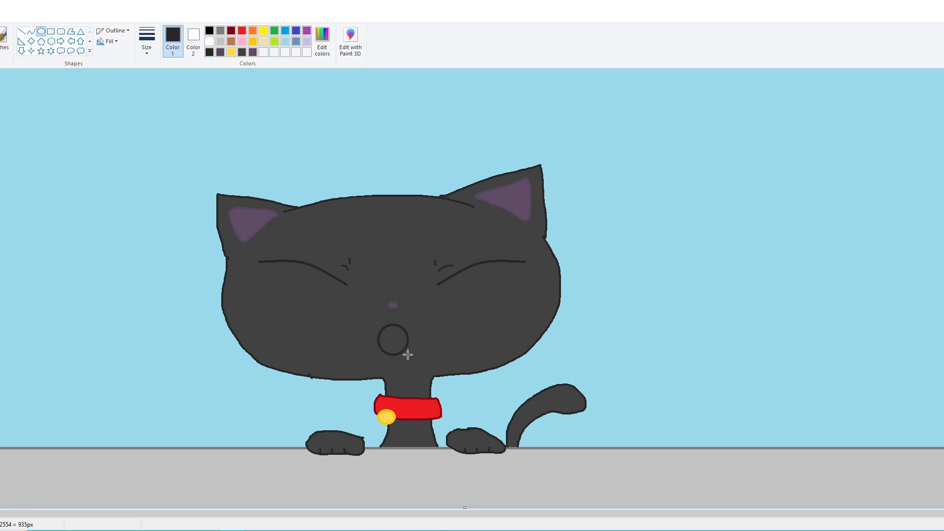